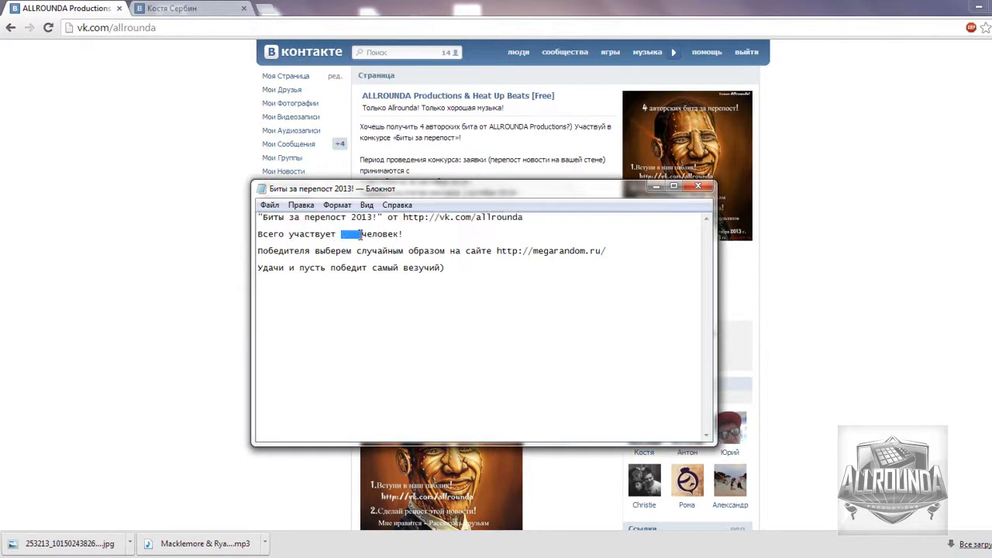
Note 180 contest participants in Notepad and bring up the megarandom.ru winner-draw site.
{"action": "type", "text": "180"}
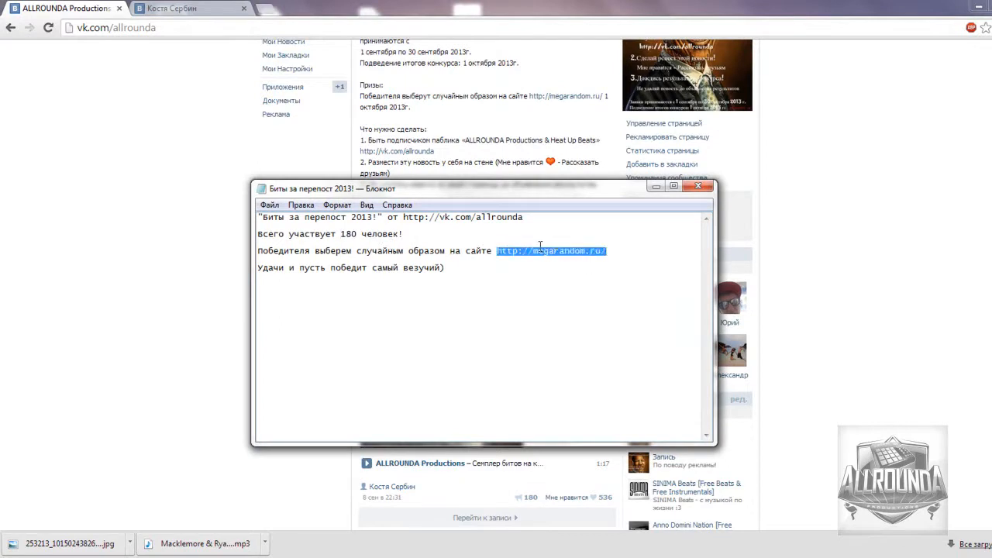
{"action": "left_click", "coordinate": [697, 185]}
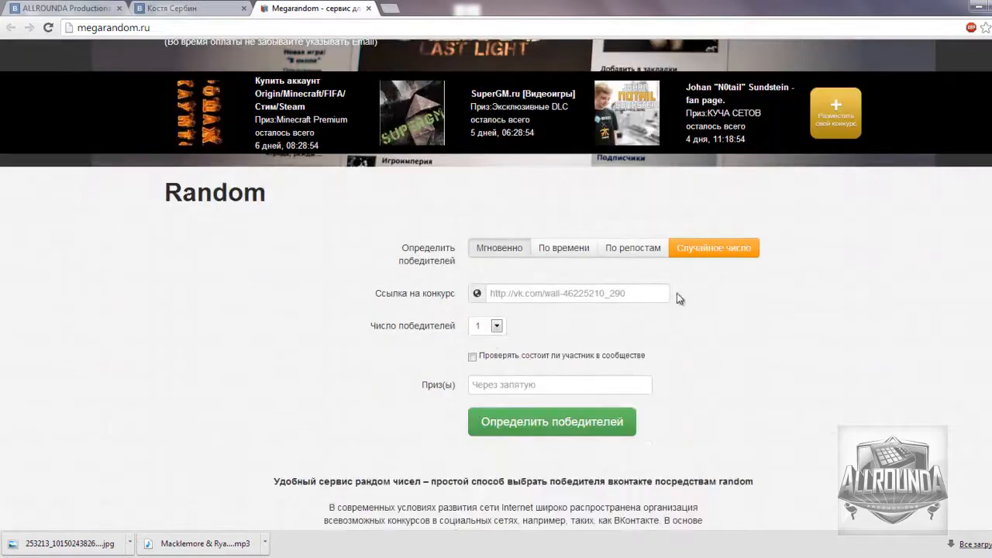
Open the ALLROUNDA repost contest post on its own for its link, then return to Megarandom.
{"action": "left_click", "coordinate": [62, 8]}
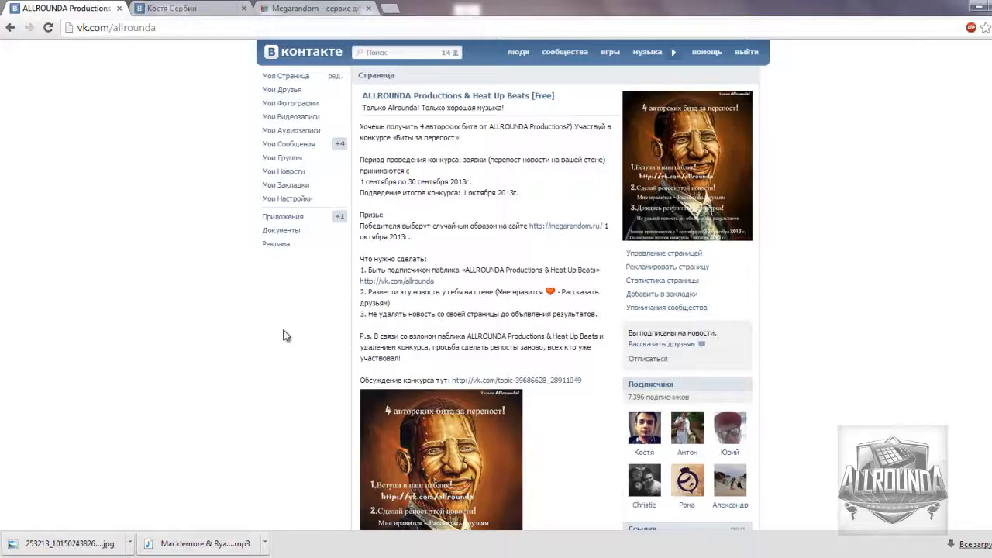
{"action": "scroll", "scroll_direction": "down", "scroll_amount": 3}
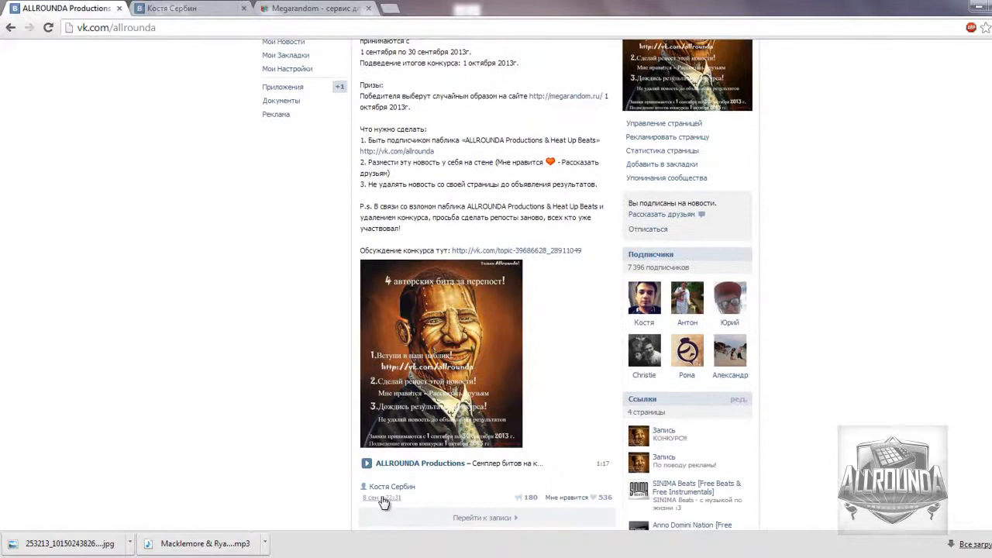
{"action": "left_click", "coordinate": [375, 497]}
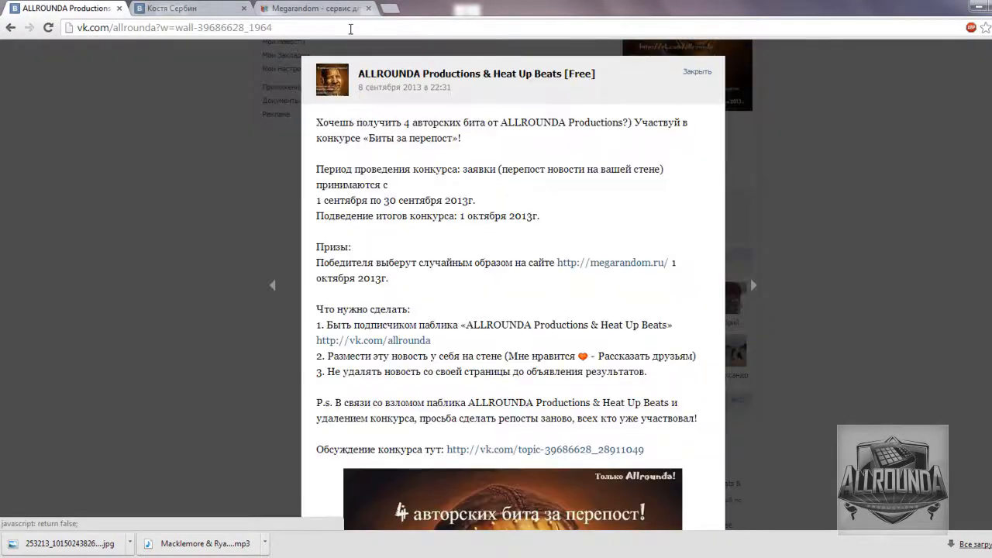
{"action": "left_click", "coordinate": [696, 72]}
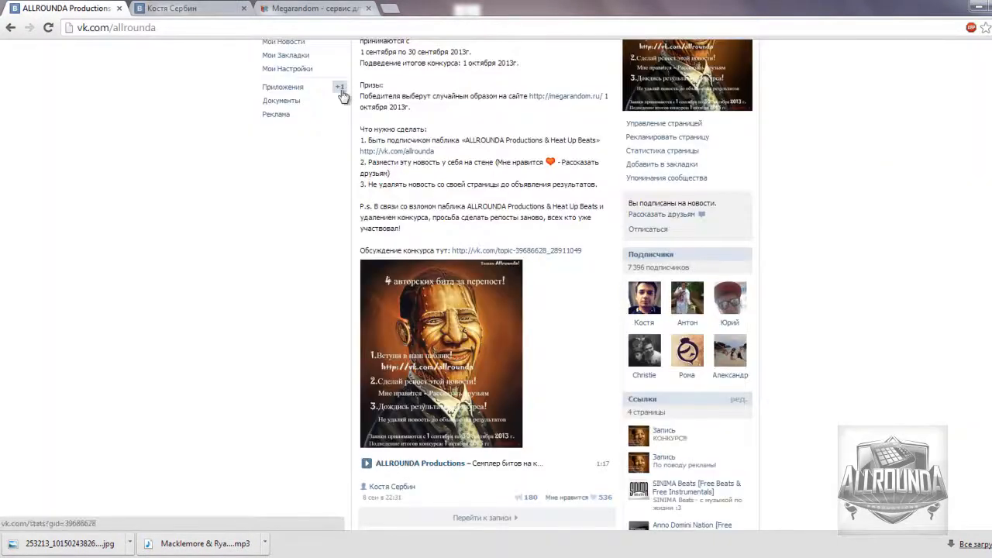
{"action": "left_click", "coordinate": [313, 8]}
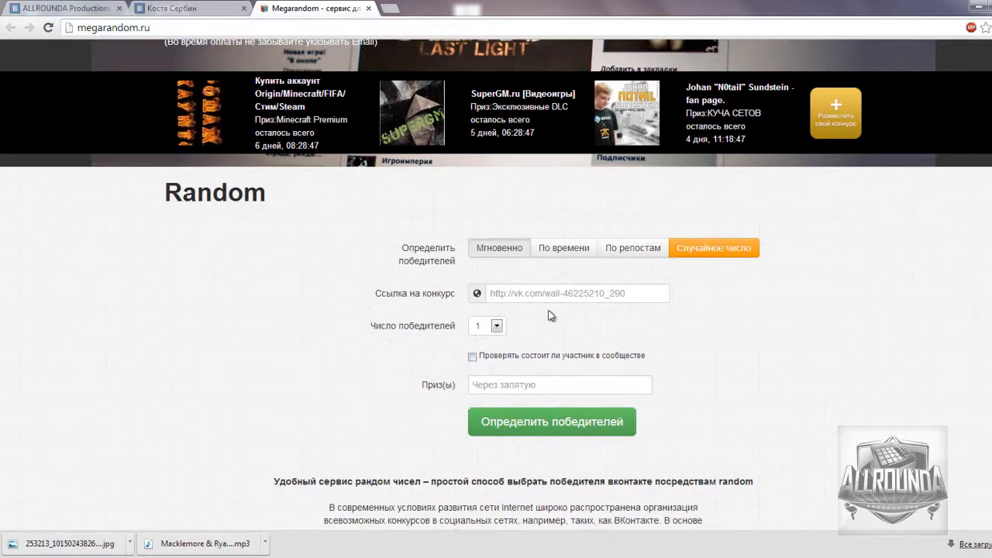
Draw a winner for vk.com/allrounda?w=wall-39686628_1964 with community-membership check, and view the results page.
{"action": "type", "text": "vk.com/allrounda?w=wall-39686628_1964"}
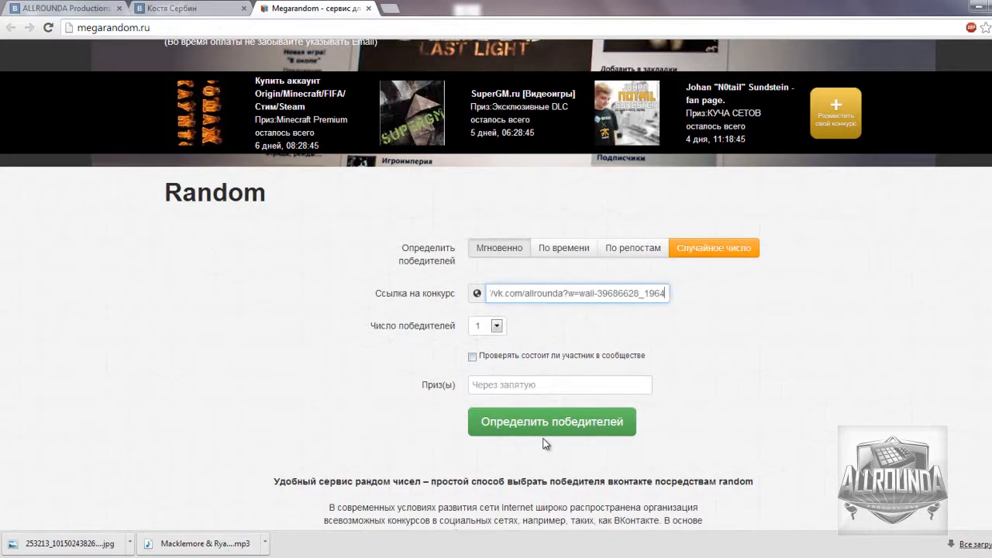
{"action": "left_click", "coordinate": [471, 355]}
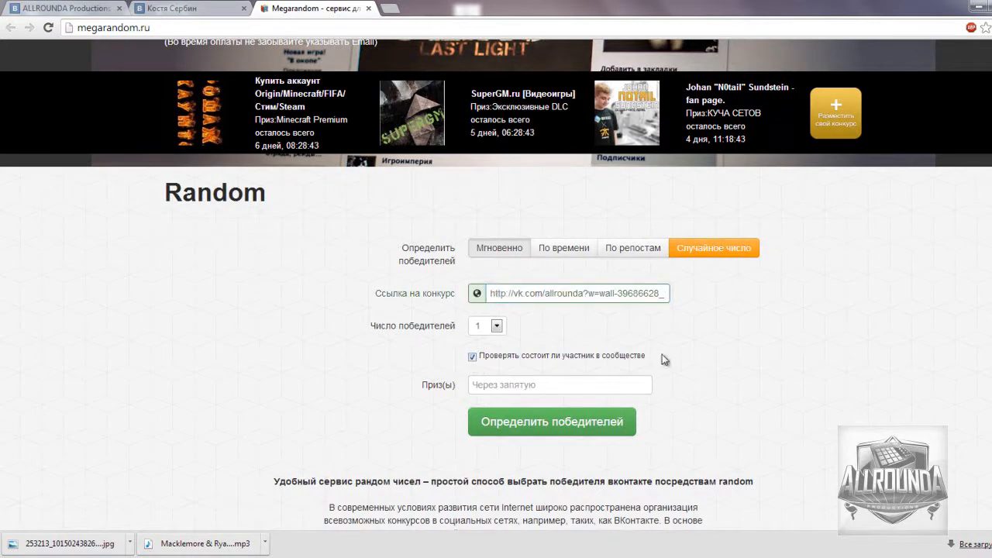
{"action": "left_click", "coordinate": [552, 421]}
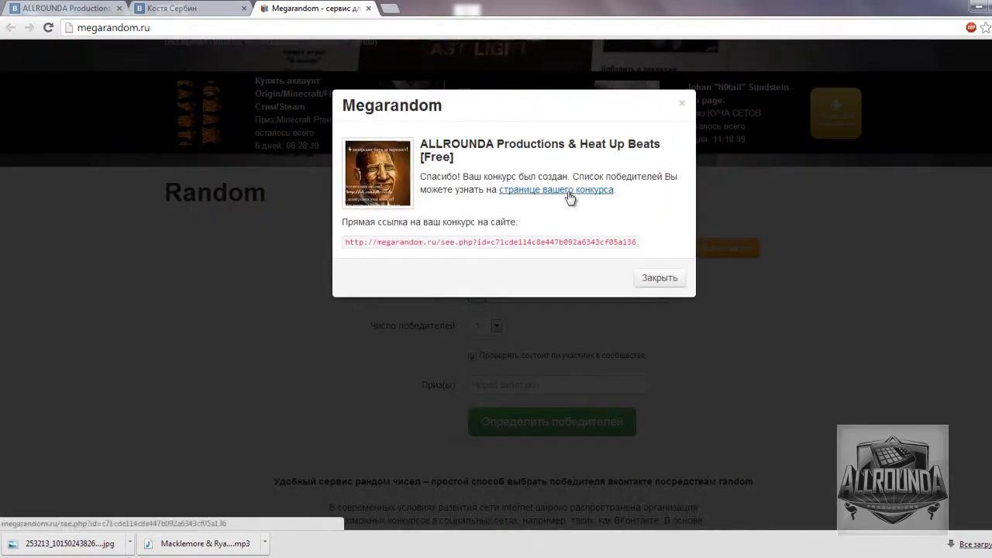
{"action": "left_click", "coordinate": [555, 189]}
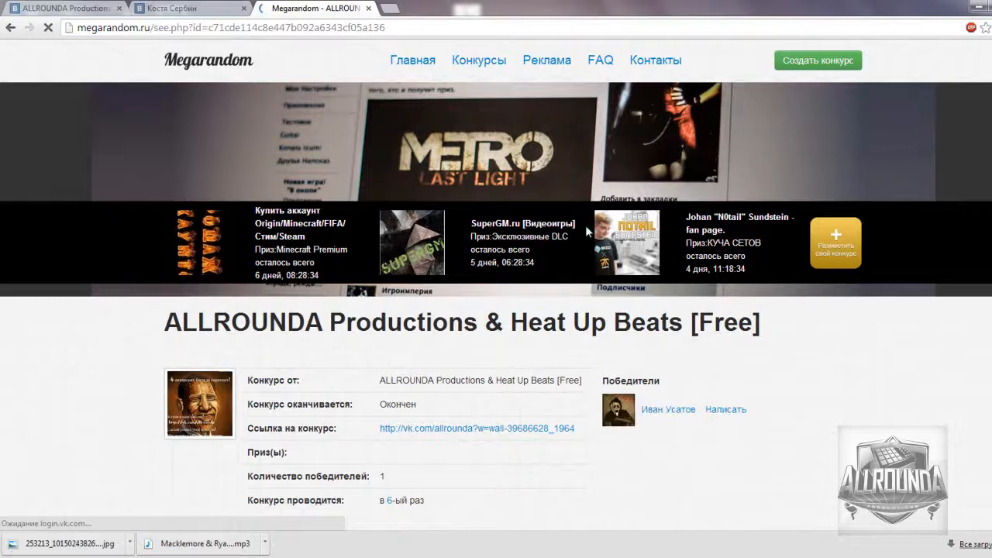
{"action": "scroll", "scroll_direction": "down", "scroll_amount": 3}
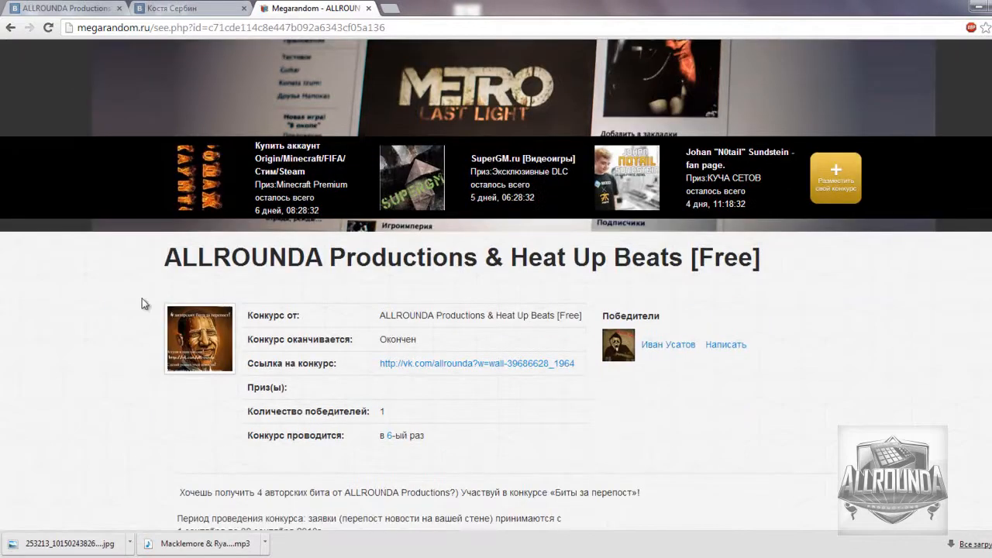
{"action": "mouse_move", "coordinate": [668, 344]}
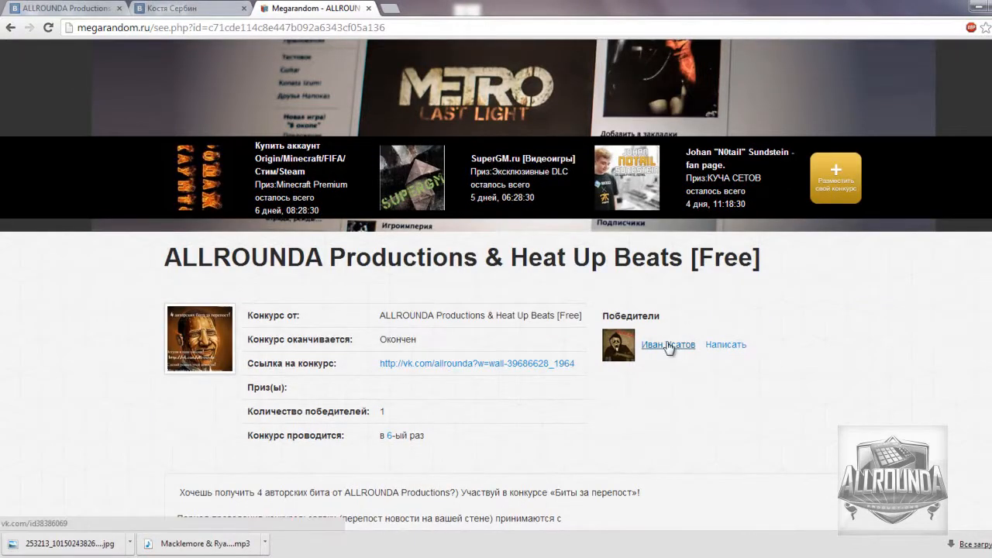
{"action": "left_click", "coordinate": [667, 344]}
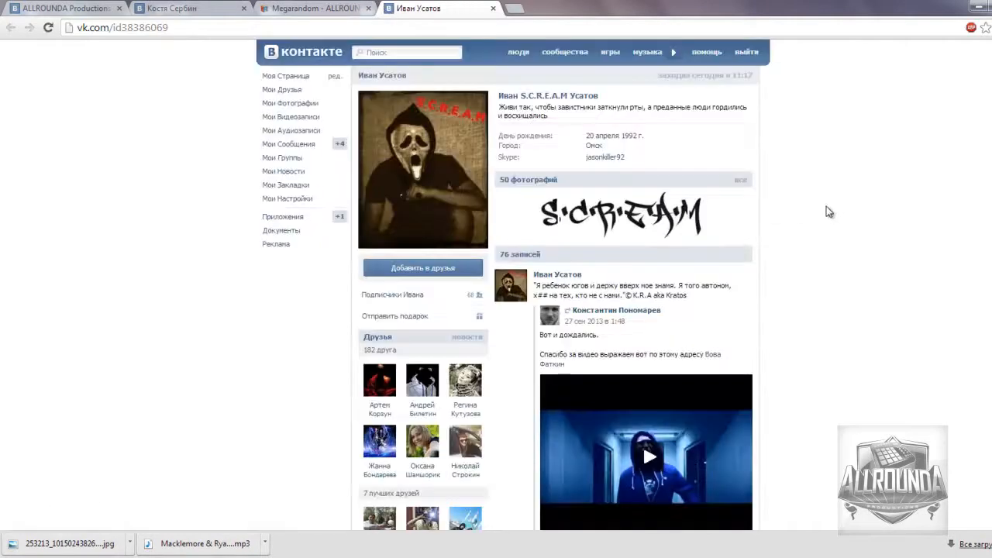
Scroll the winner's followed pages to find ALLROUNDA Productions, then start a 'По' line in the Notepad notes.
{"action": "scroll", "scroll_direction": "down", "scroll_amount": 3}
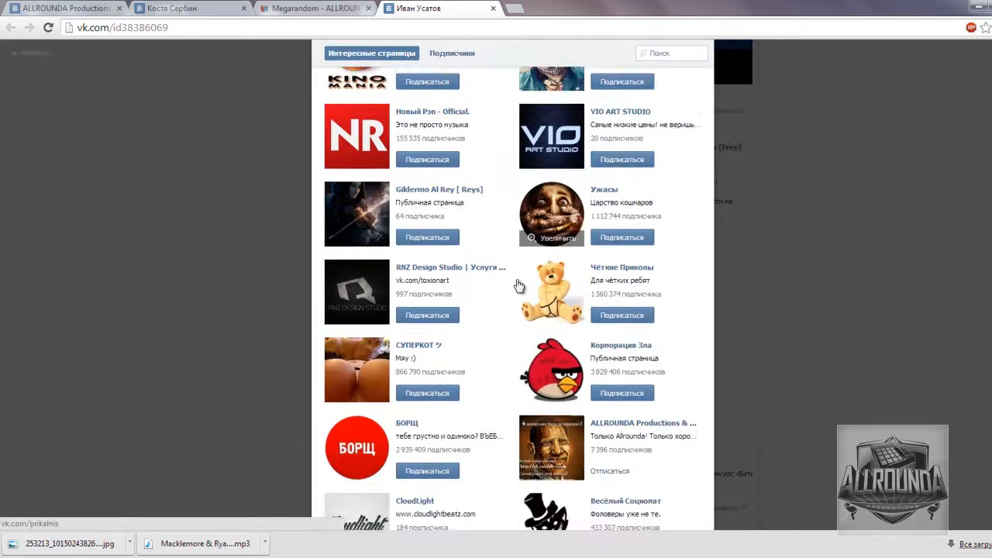
{"action": "scroll", "scroll_direction": "down", "scroll_amount": 3}
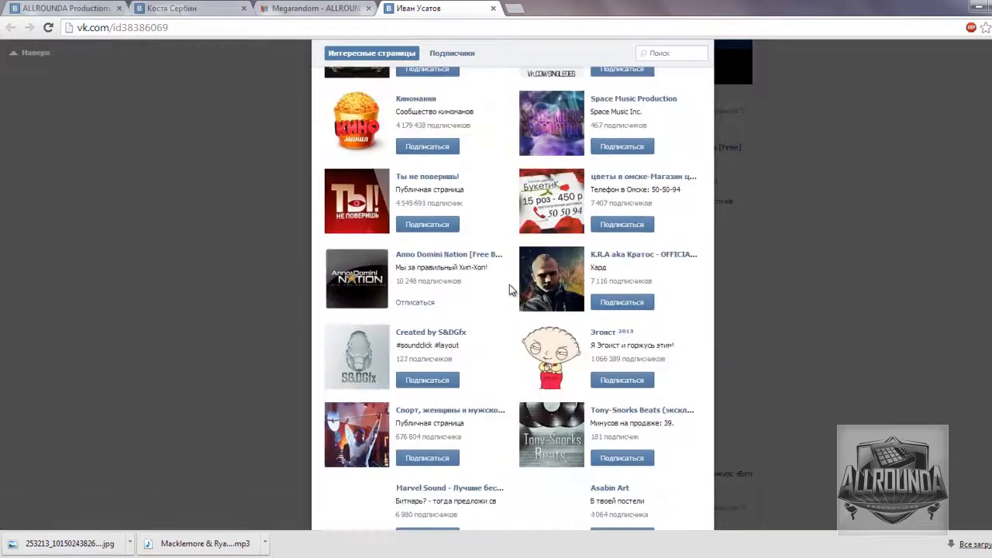
{"action": "scroll", "scroll_direction": "down", "scroll_amount": 3}
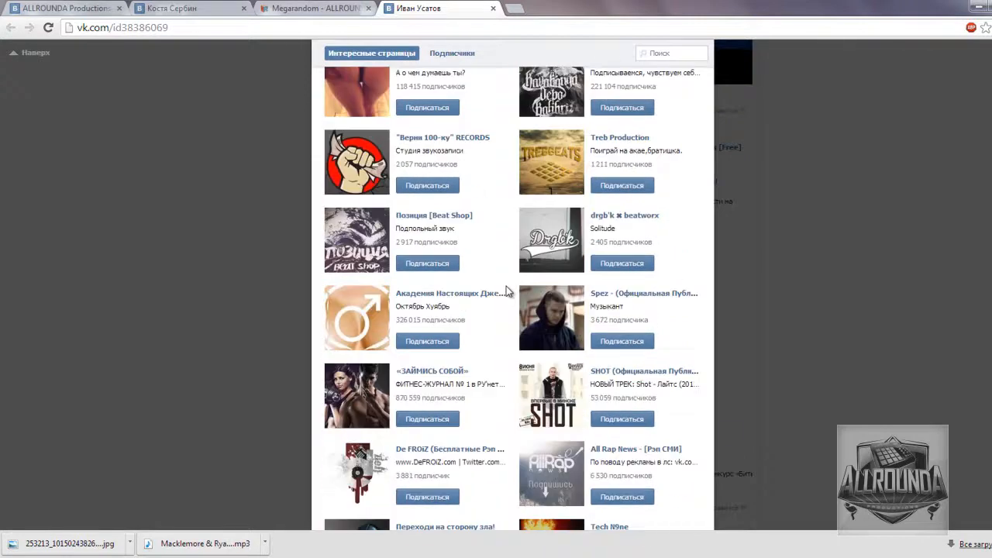
{"action": "scroll", "scroll_direction": "down", "scroll_amount": 3}
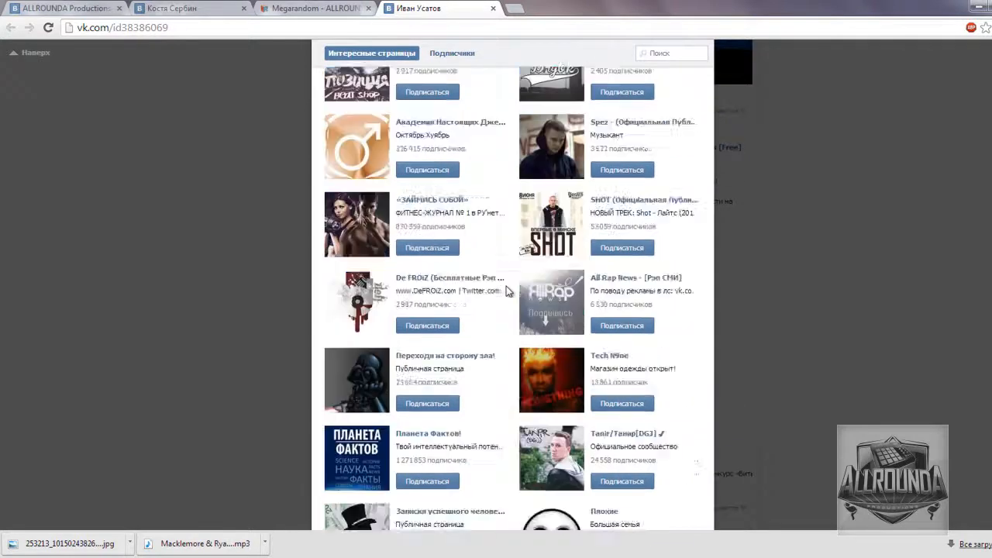
{"action": "scroll", "scroll_direction": "down", "scroll_amount": 3}
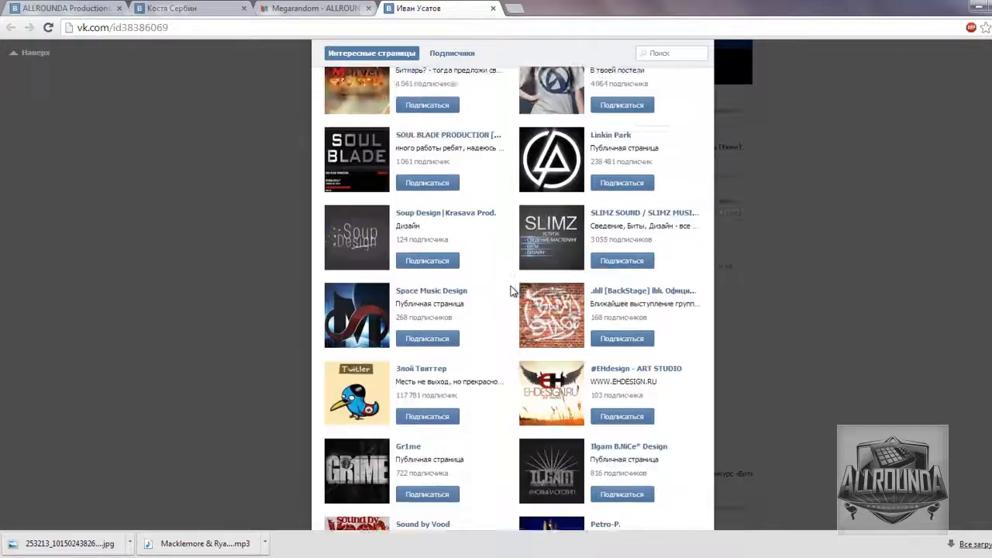
{"action": "scroll", "scroll_direction": "down", "scroll_amount": 3}
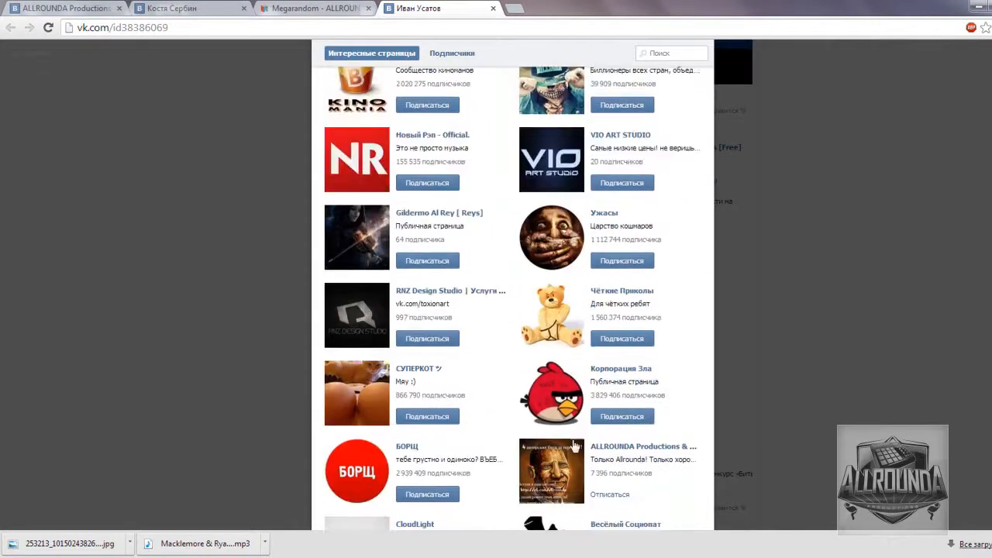
{"action": "mouse_move", "coordinate": [632, 447]}
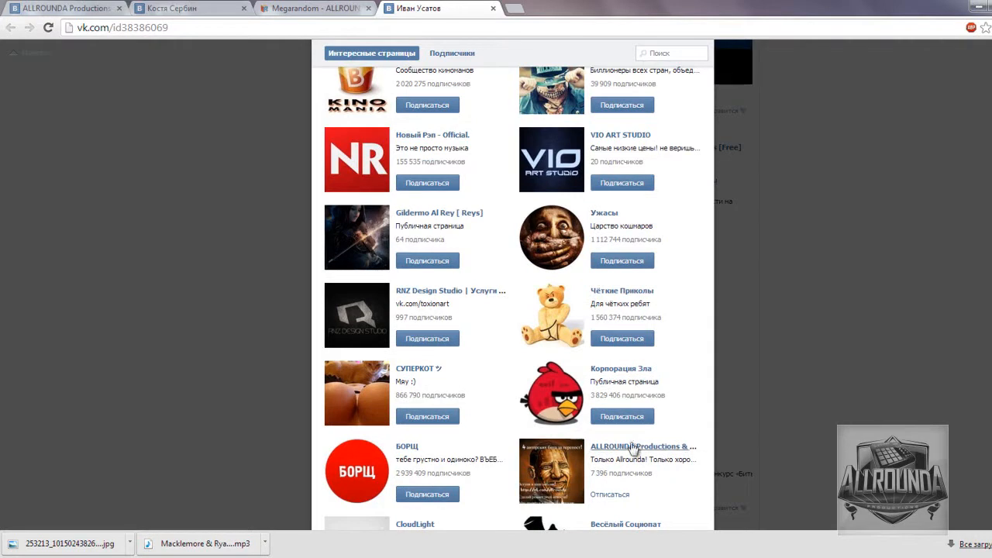
{"action": "mouse_move", "coordinate": [632, 447]}
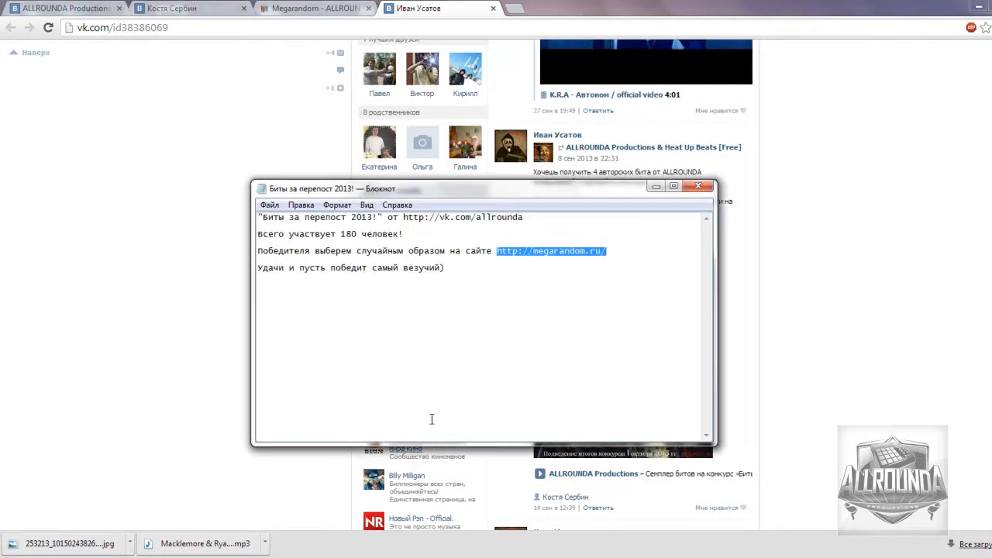
{"action": "type", "text": "По"}
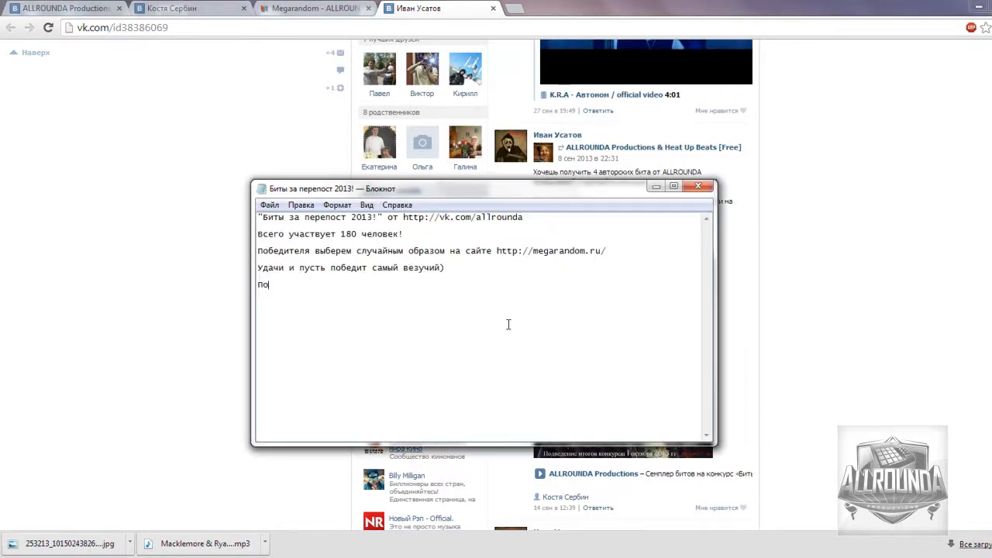